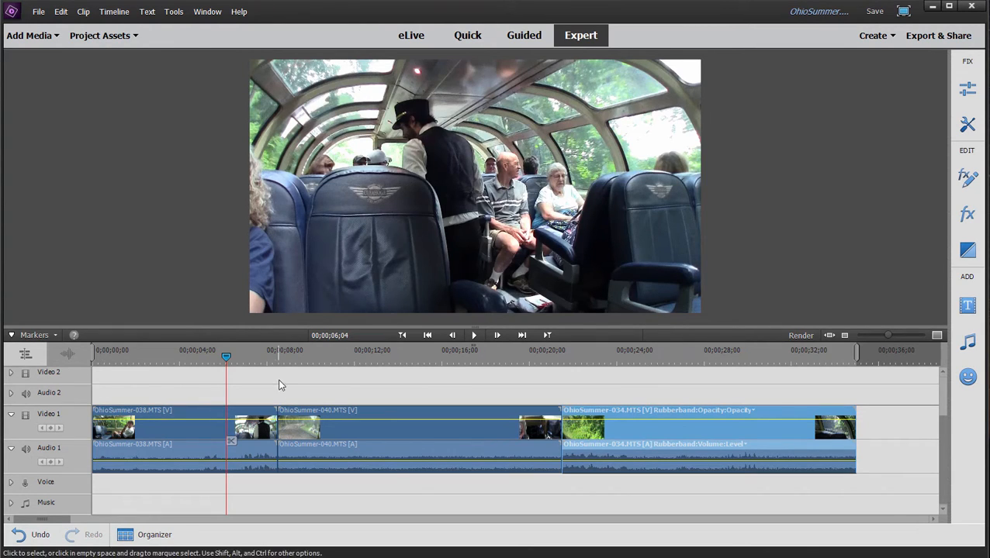
mouse_move(273, 358)
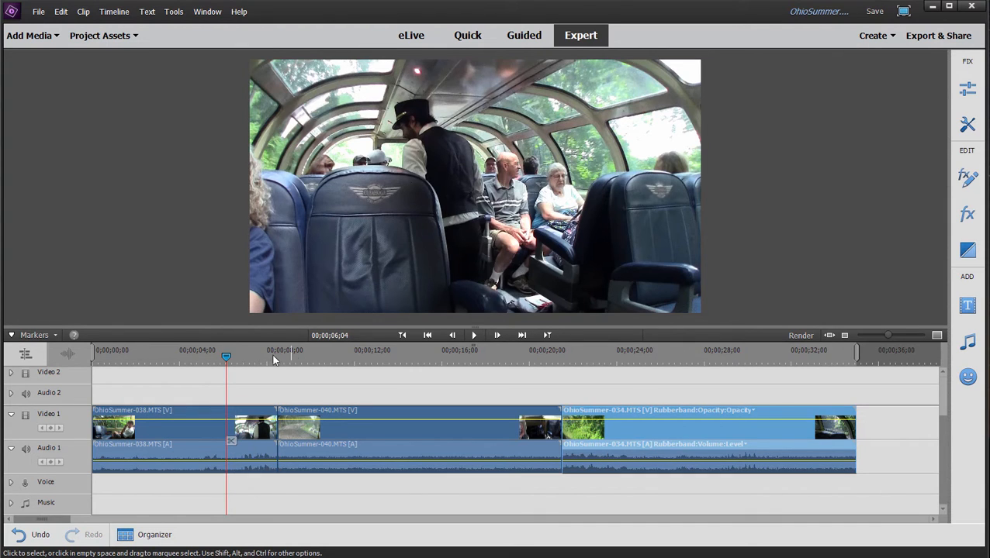
- Preview around the cut and select the first train clip with its context actions
left_click(315, 356)
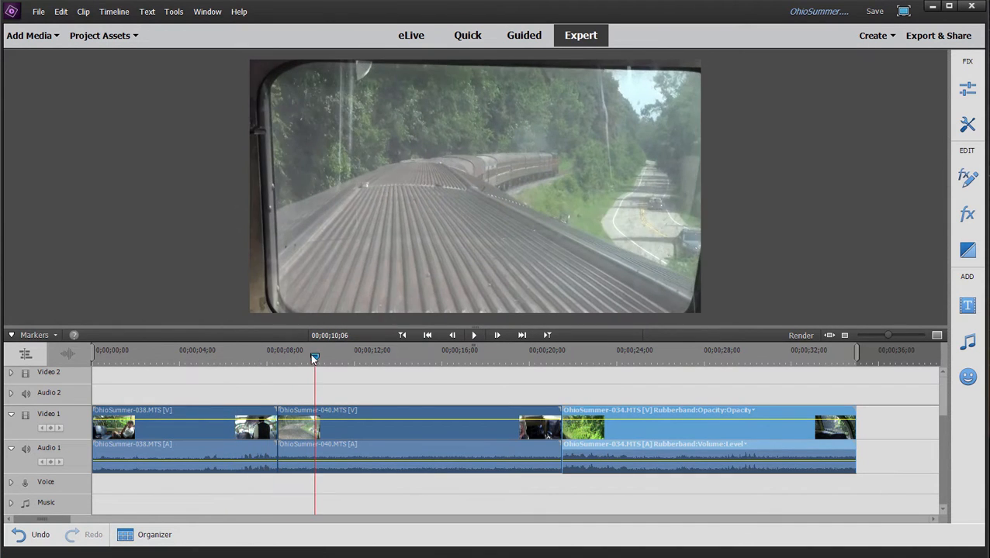
left_click(241, 356)
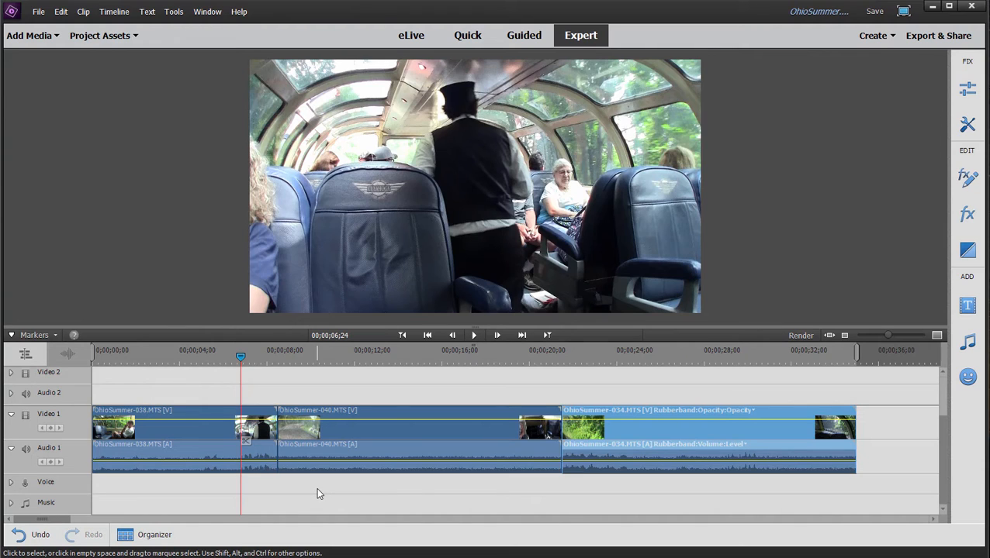
mouse_move(169, 435)
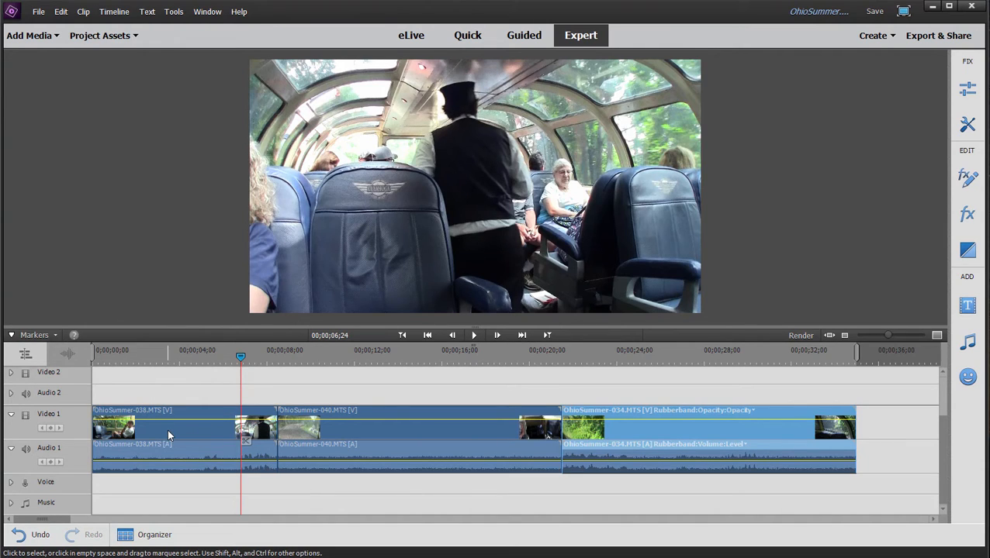
left_click(169, 430)
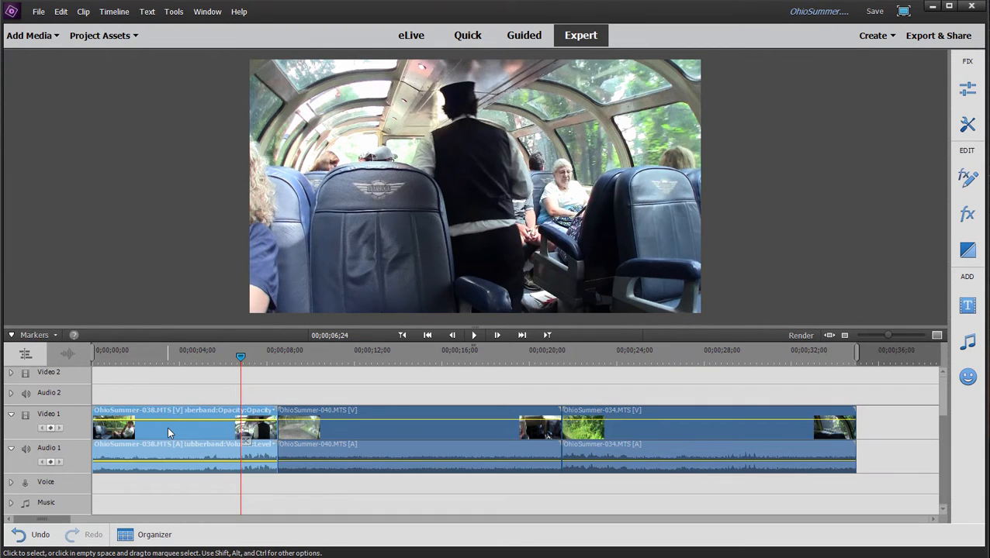
right_click(170, 428)
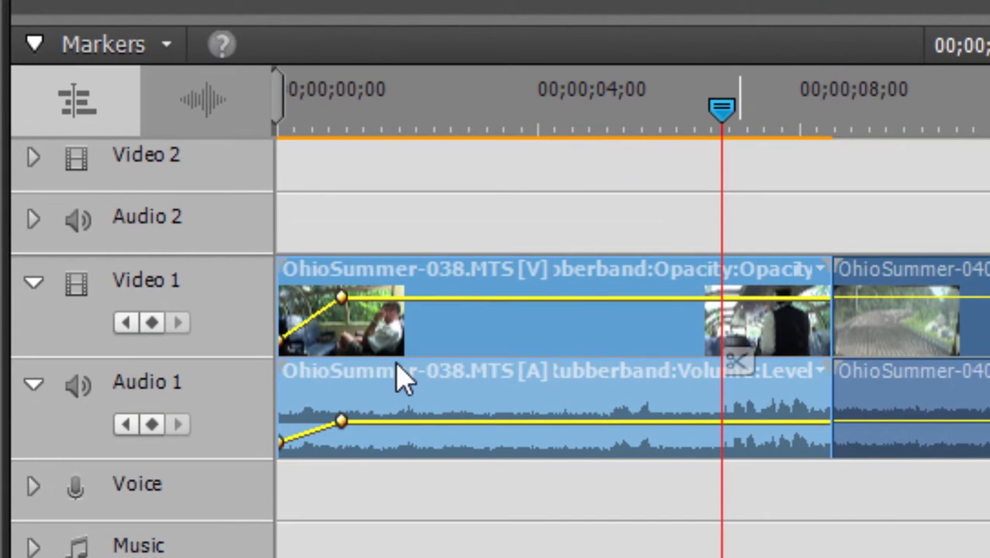
mouse_move(369, 318)
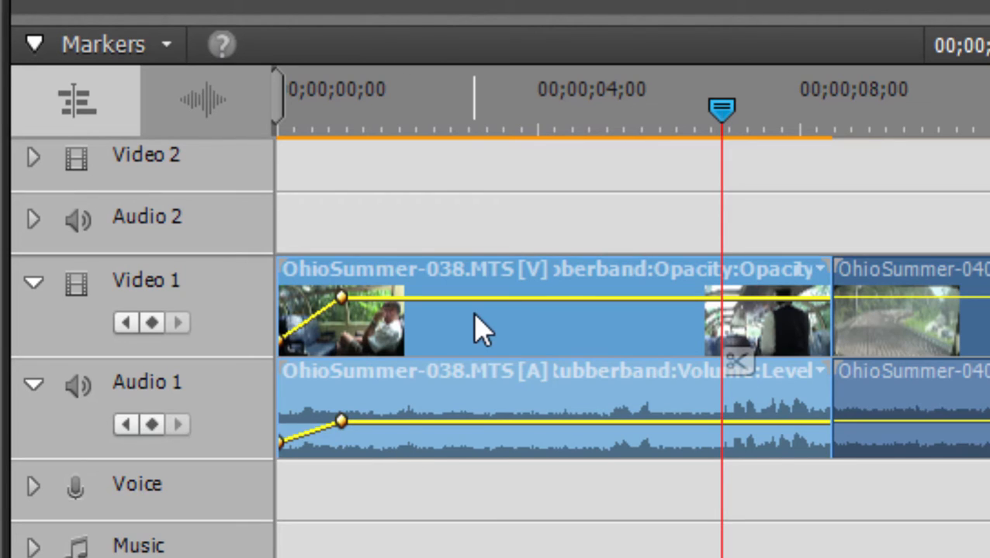
mouse_move(481, 326)
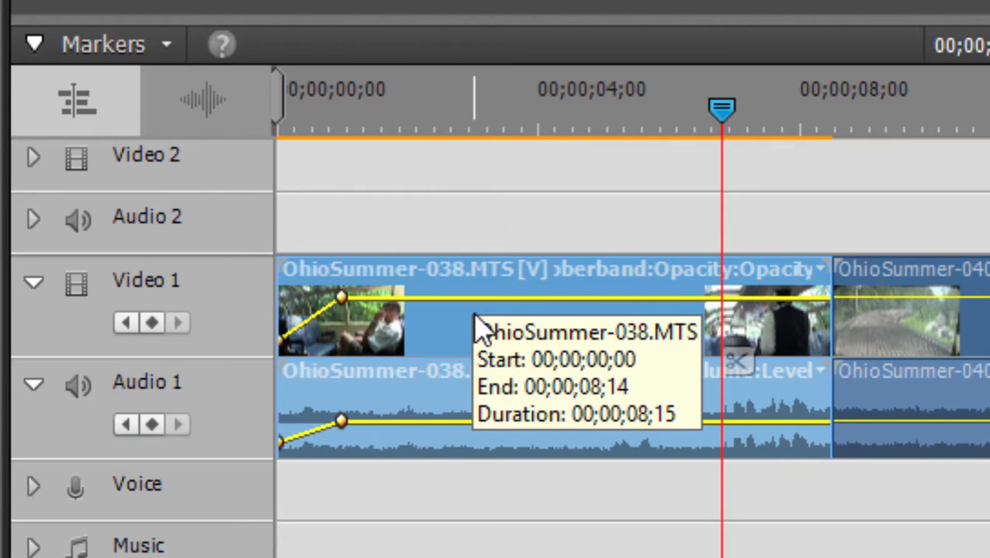
mouse_move(466, 334)
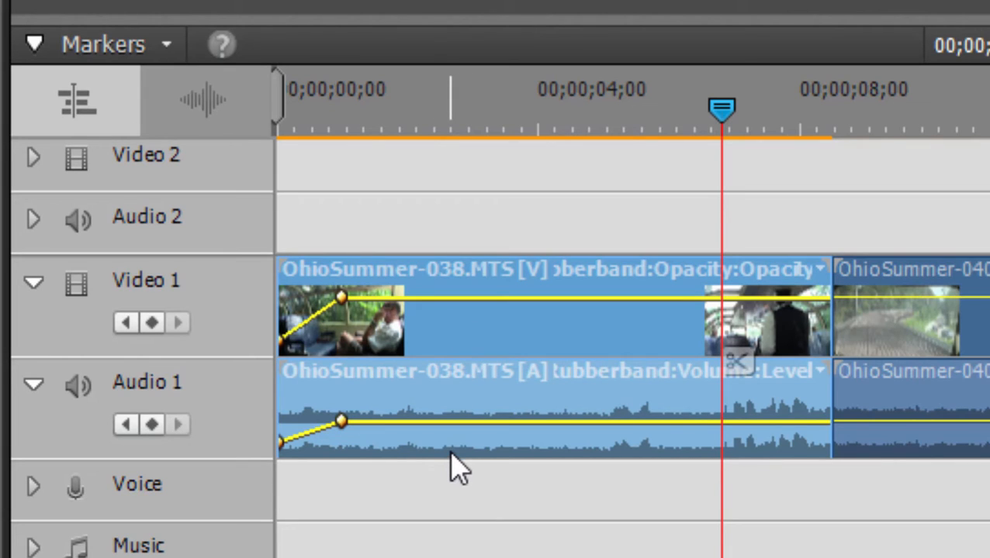
mouse_move(458, 465)
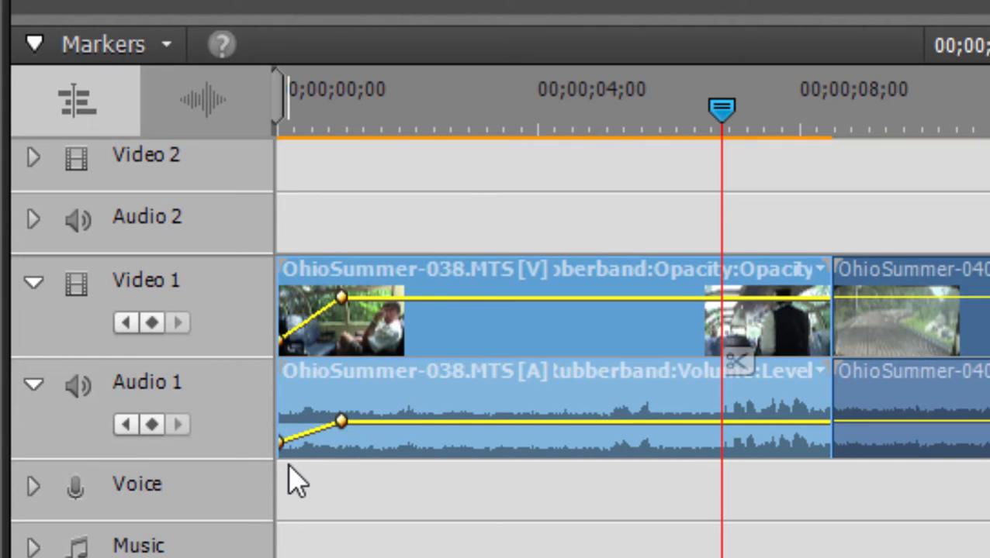
mouse_move(277, 390)
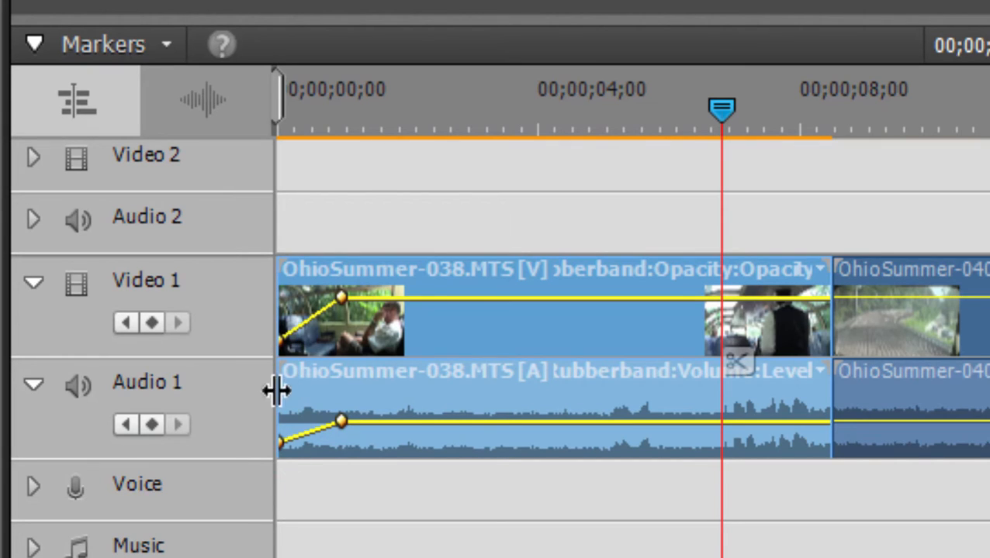
mouse_move(368, 247)
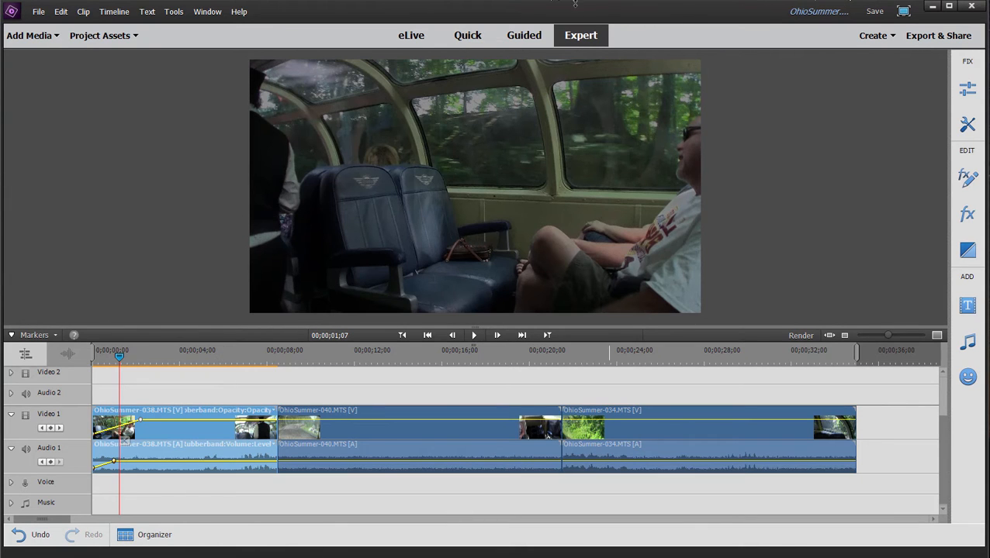
- Visit Quick view, close its Transitions panel and return to Expert view
left_click(467, 35)
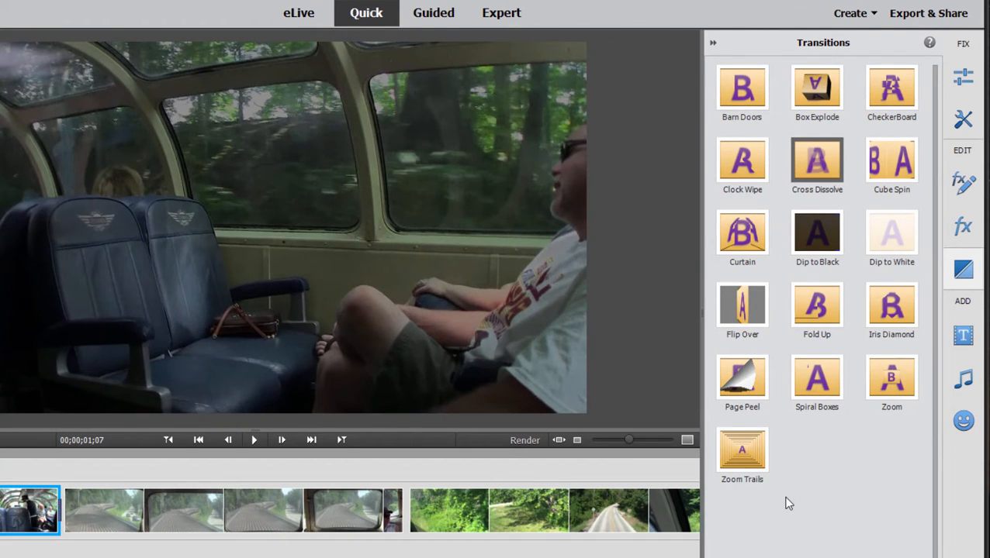
left_click(713, 43)
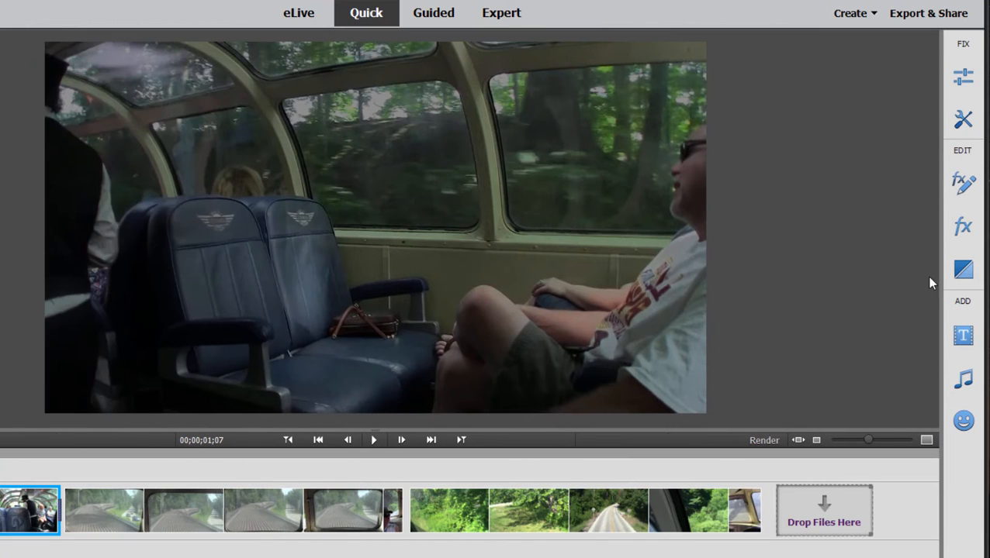
left_click(501, 14)
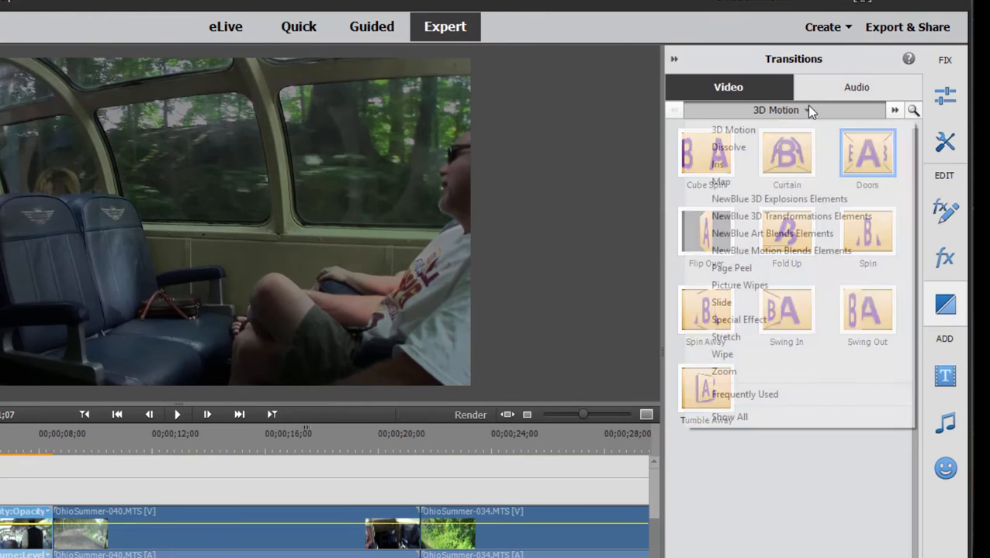
- Choose the Wipe category so Band Wipe and Clock Wipe are listed
left_click(776, 110)
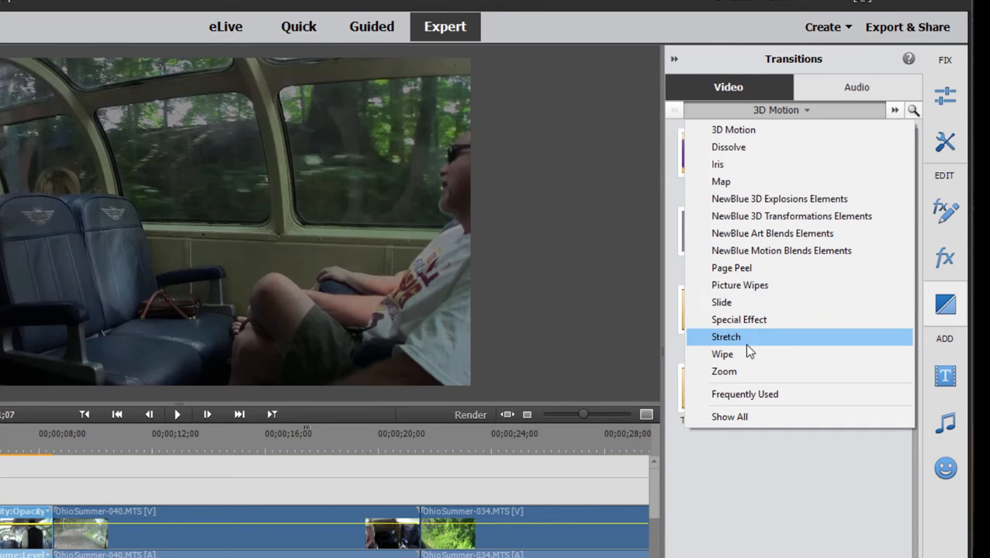
left_click(722, 354)
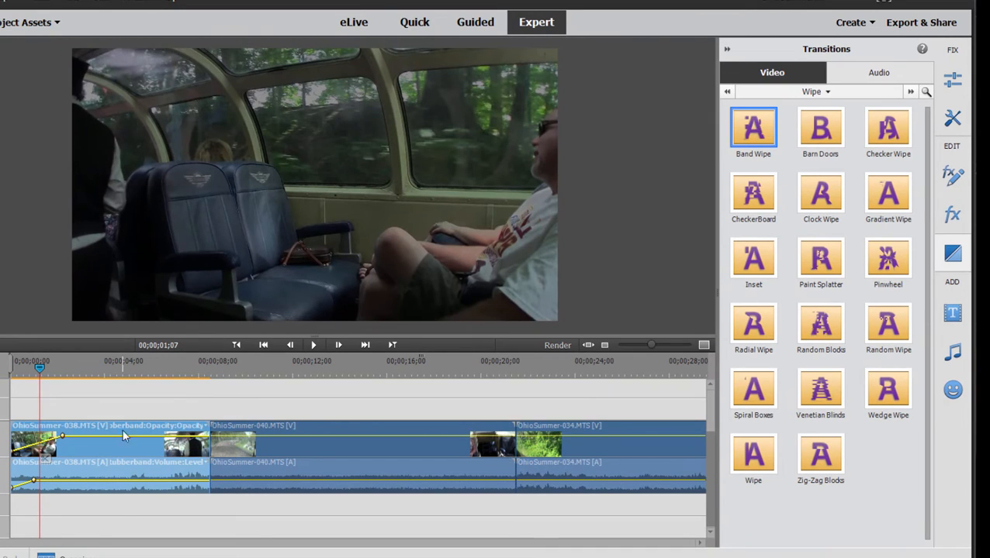
mouse_move(233, 446)
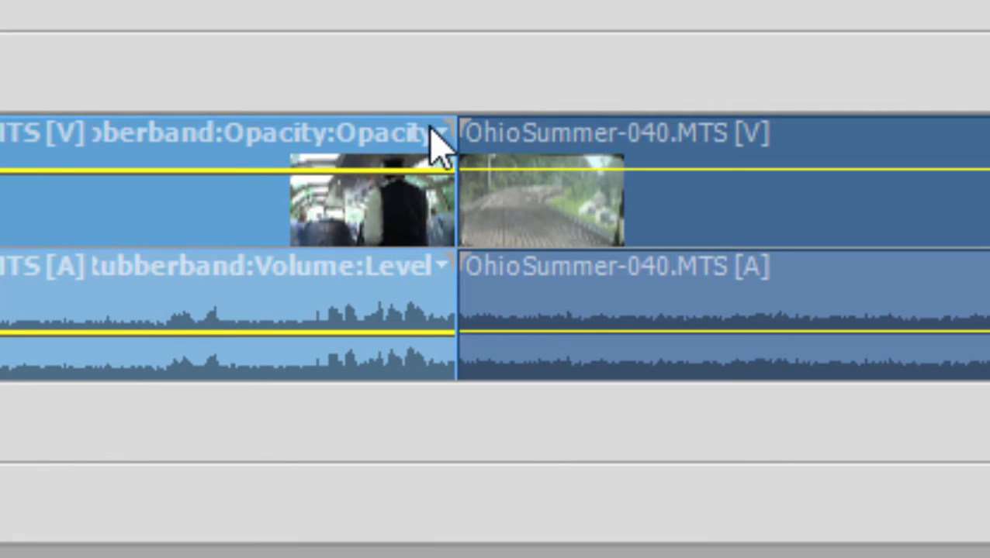
mouse_move(609, 210)
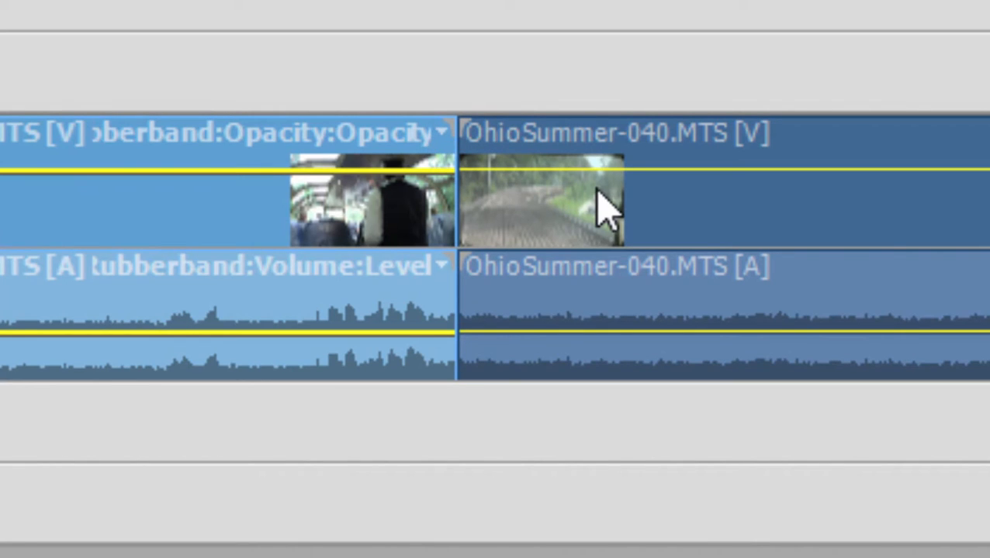
mouse_move(609, 213)
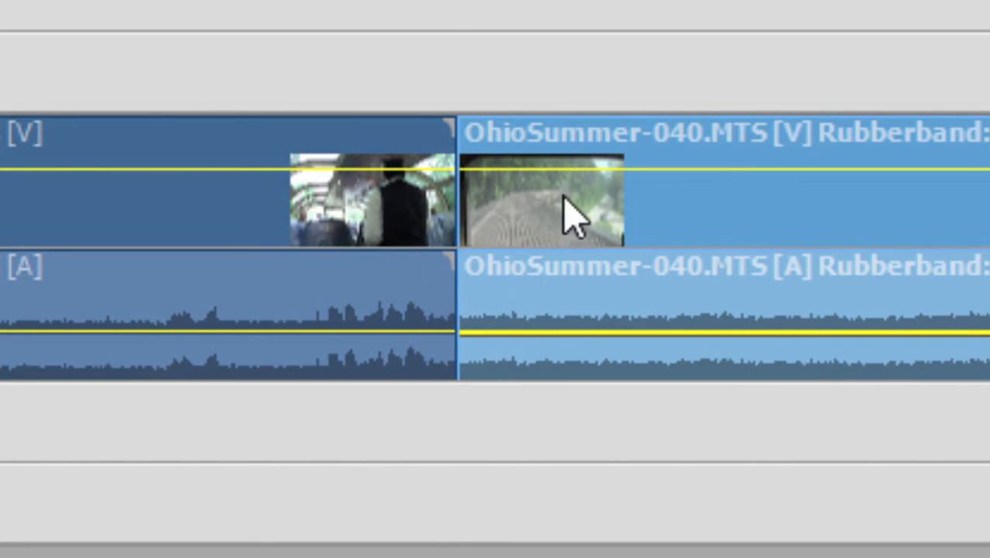
mouse_move(461, 203)
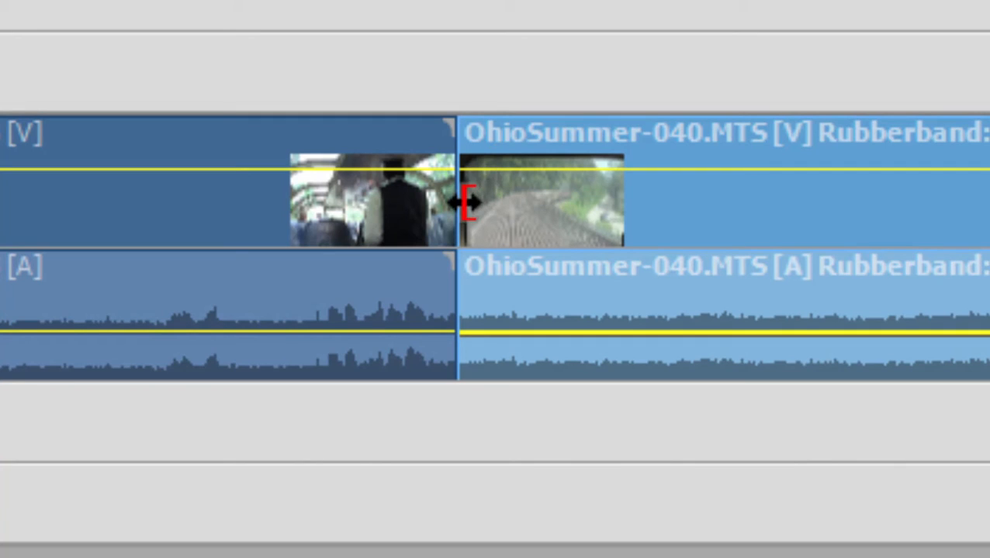
mouse_move(520, 144)
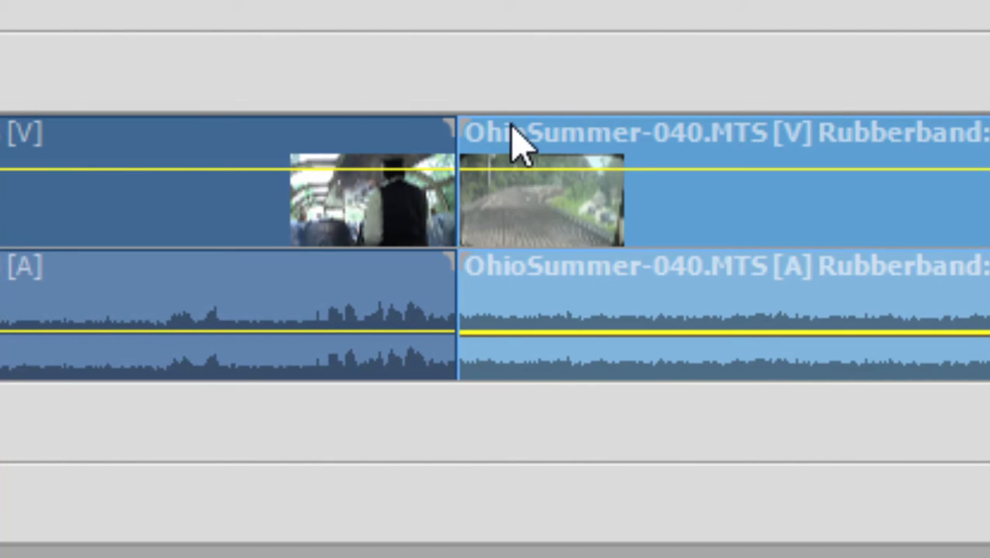
mouse_move(493, 222)
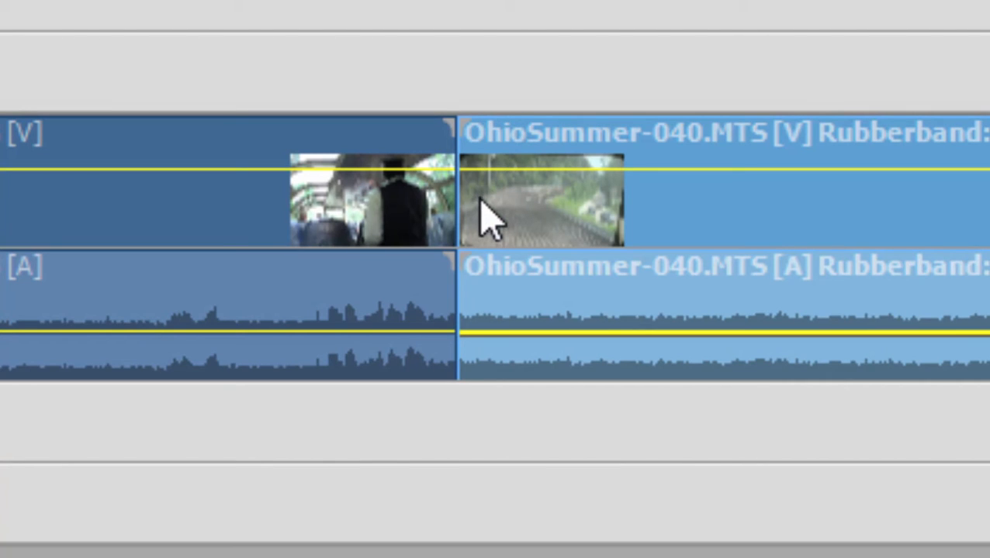
mouse_move(310, 236)
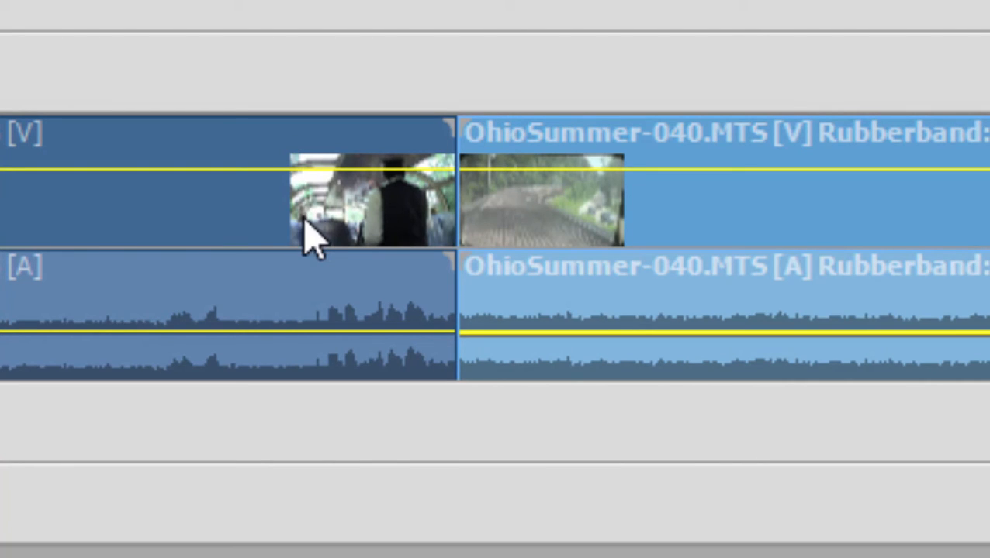
mouse_move(311, 241)
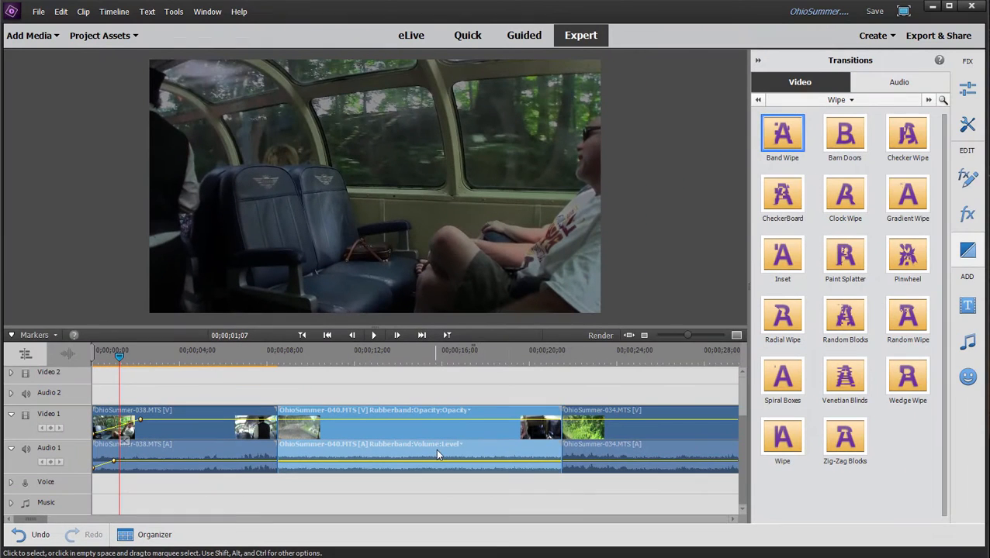
mouse_move(782, 133)
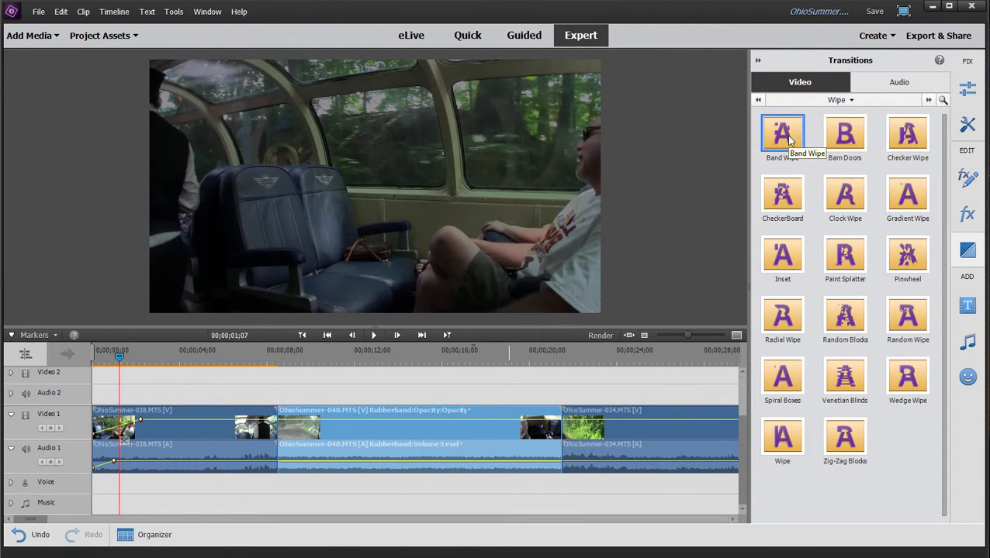
mouse_move(766, 155)
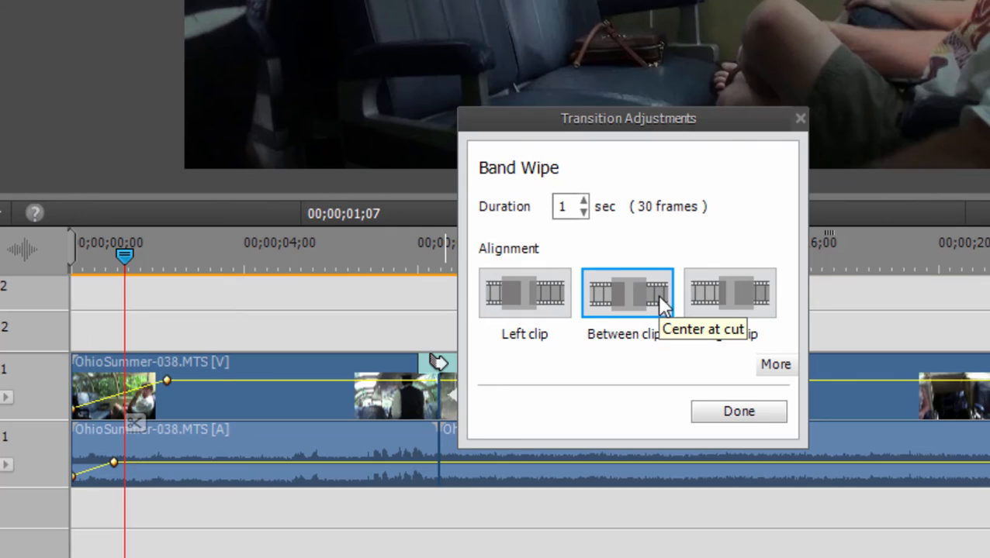
- Center the Band Wipe on the cut between the train clips and close its adjustments
left_click(776, 365)
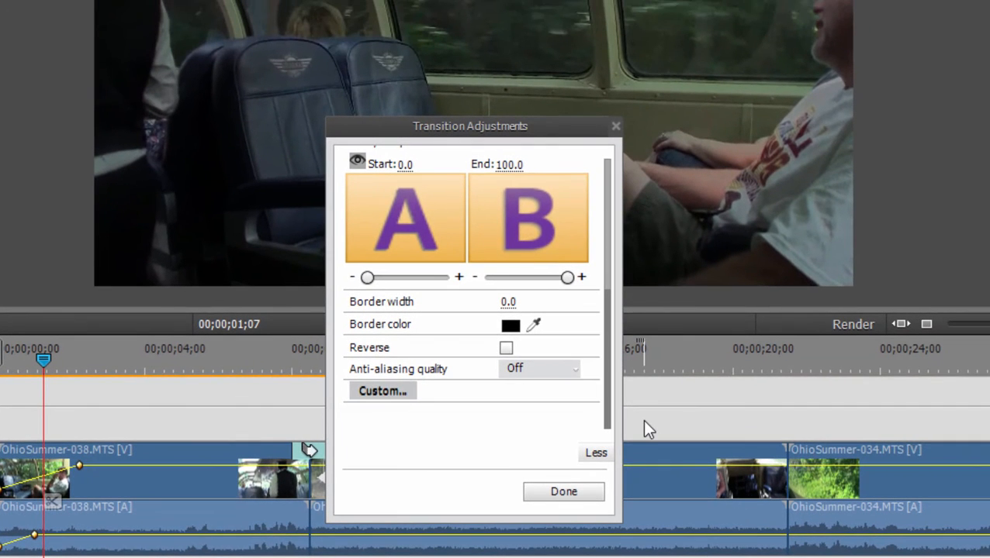
mouse_move(615, 530)
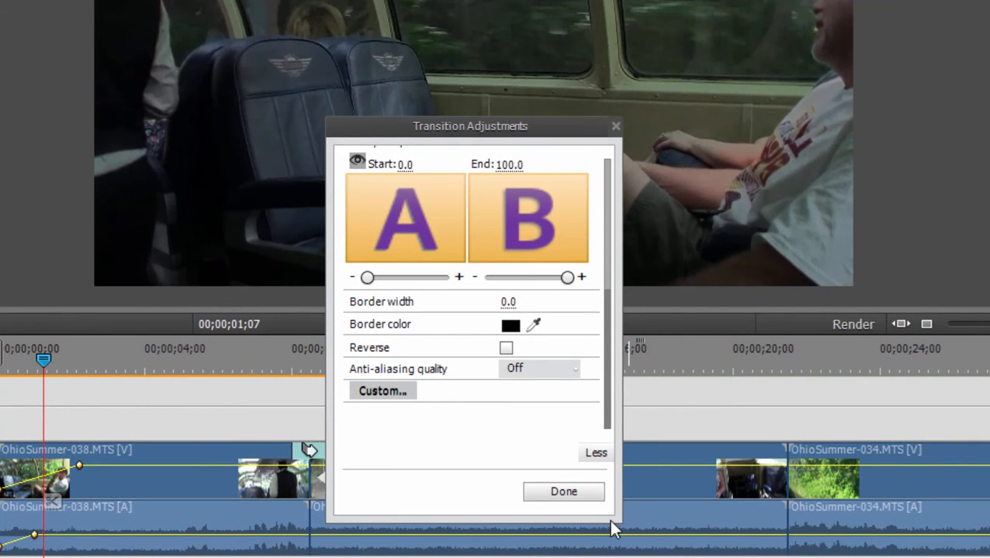
left_click(563, 491)
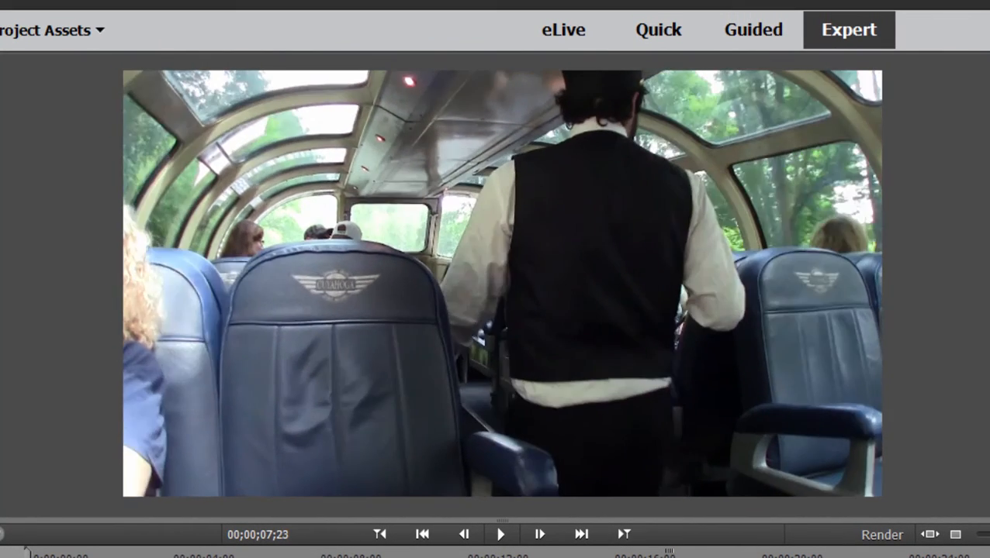
left_click(501, 534)
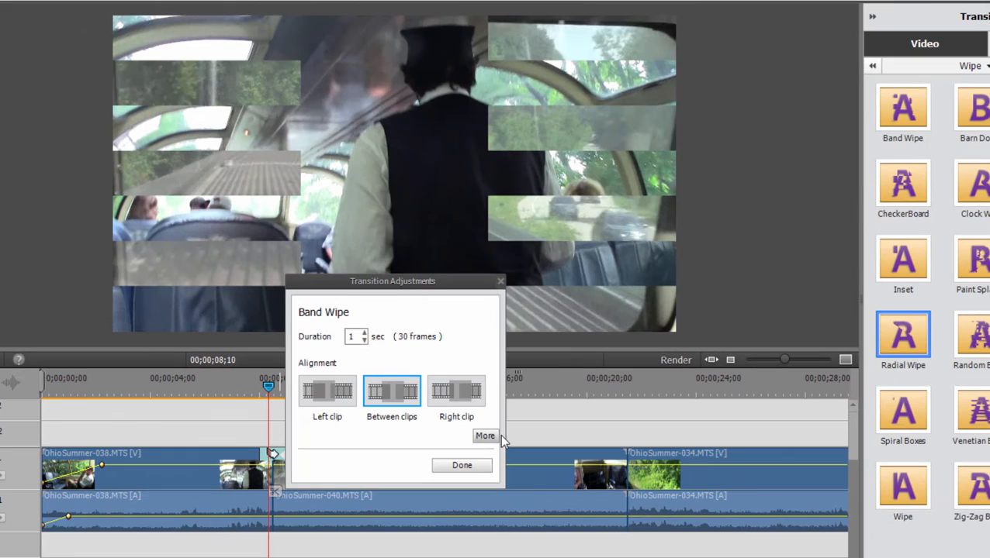
- Expand Band Wipe's extra options, set border width to 0.0 and reach the band count
left_click(484, 436)
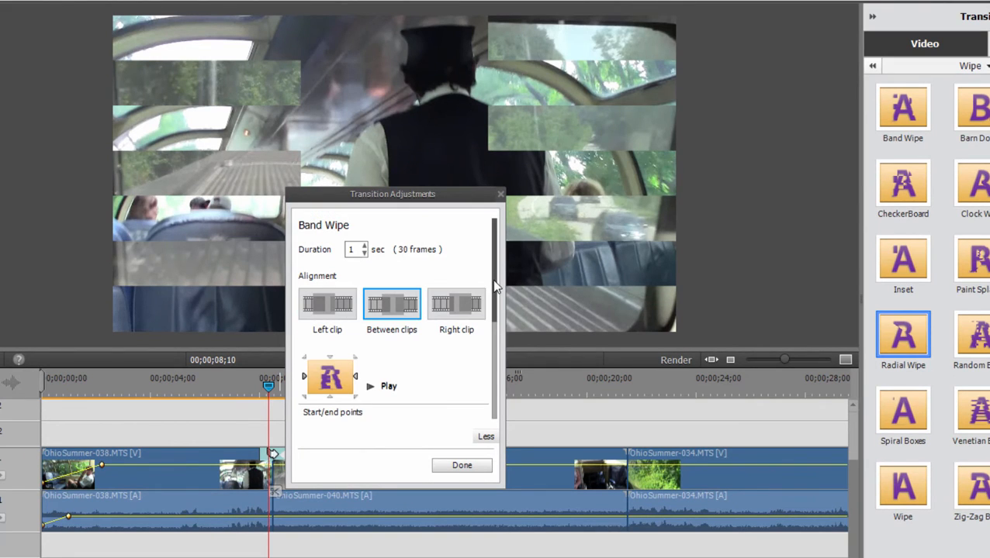
scroll("down", 3)
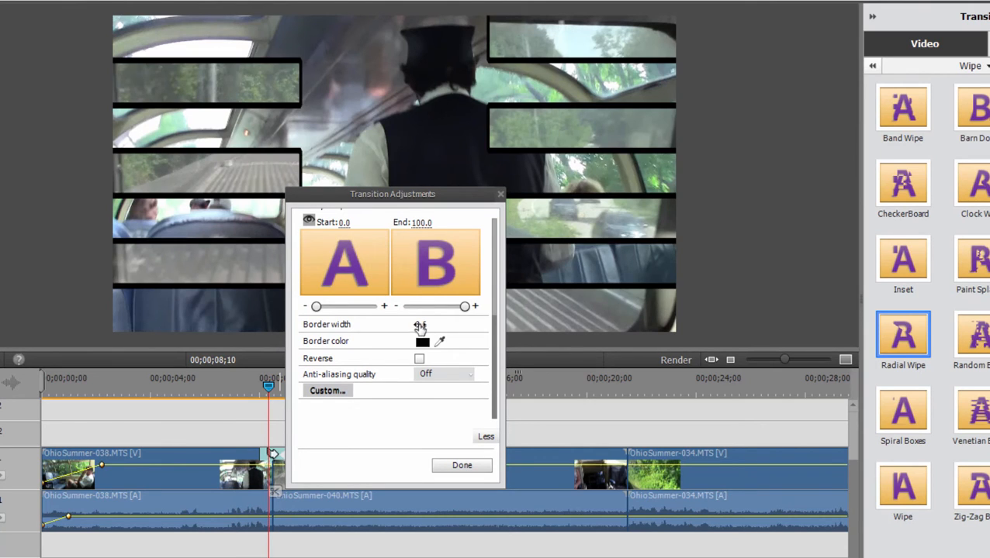
left_click(419, 324)
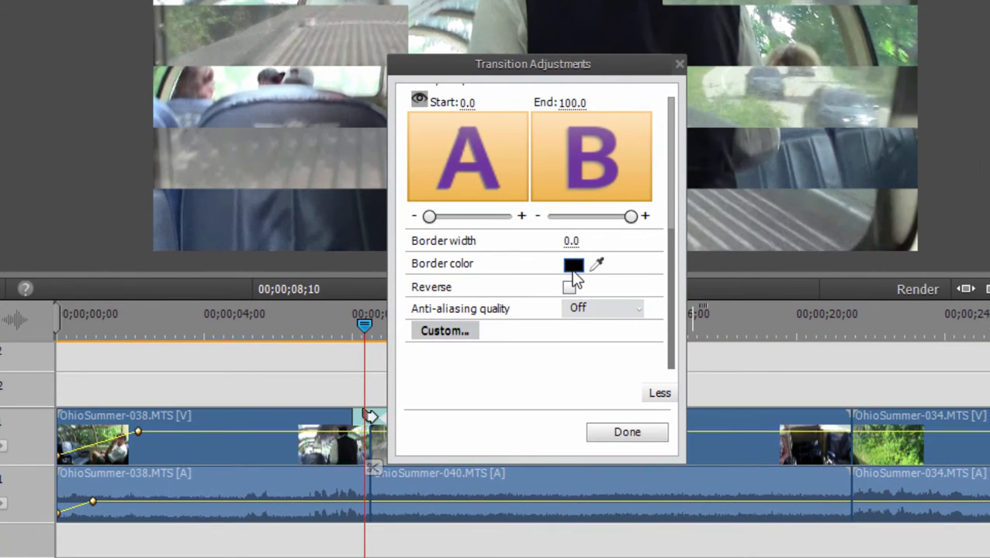
mouse_move(604, 309)
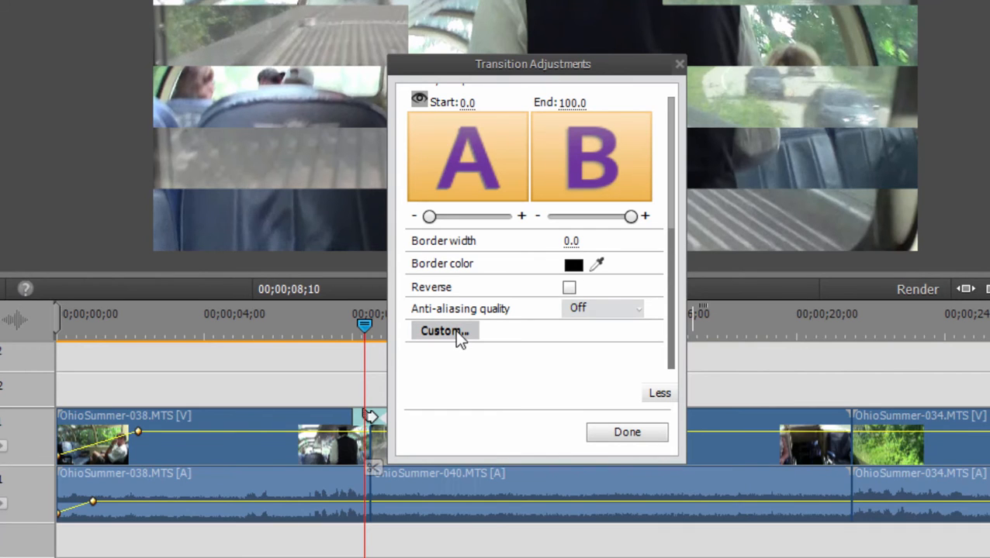
left_click(444, 331)
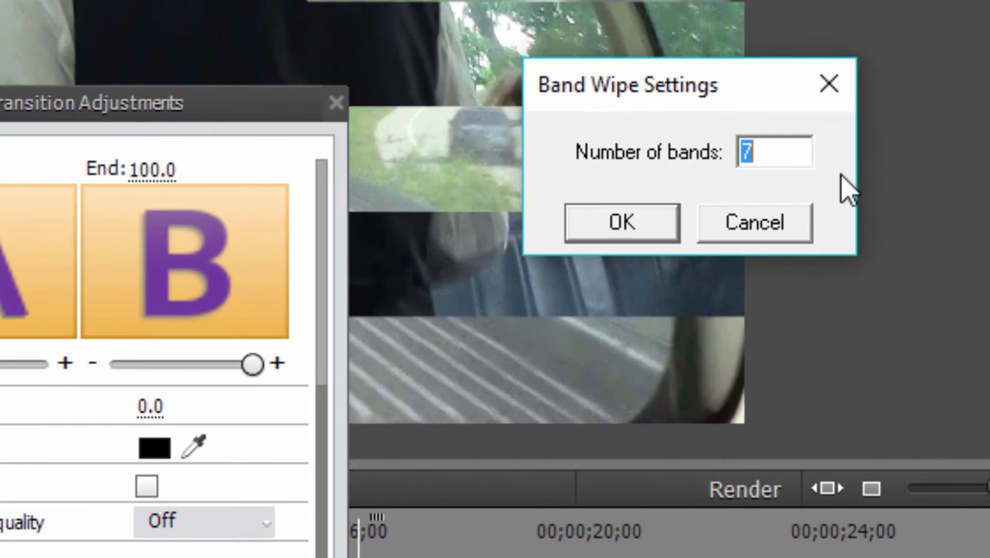
mouse_move(796, 151)
type("16")
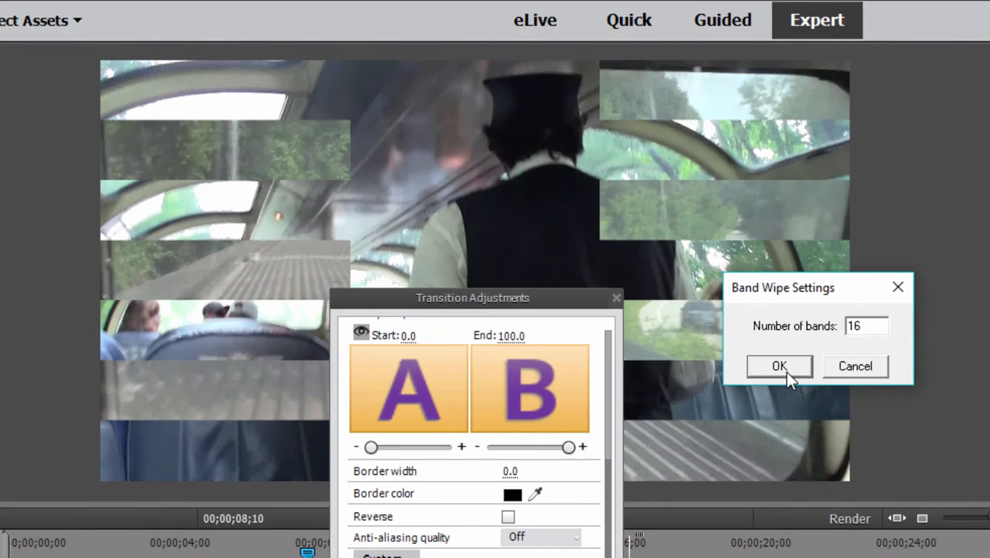
- Confirm 16 bands for the Band Wipe and finish the transition adjustments
left_click(779, 367)
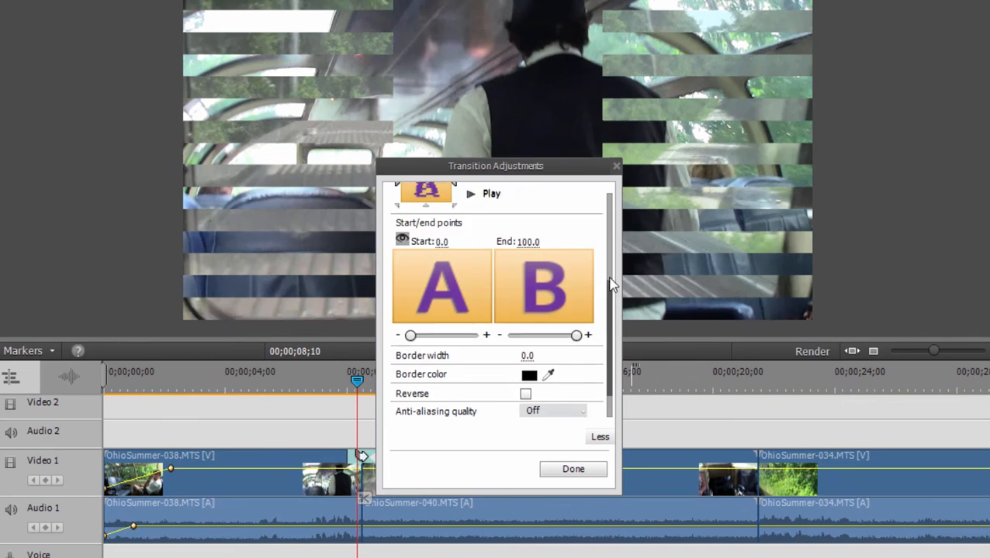
scroll("up", 3)
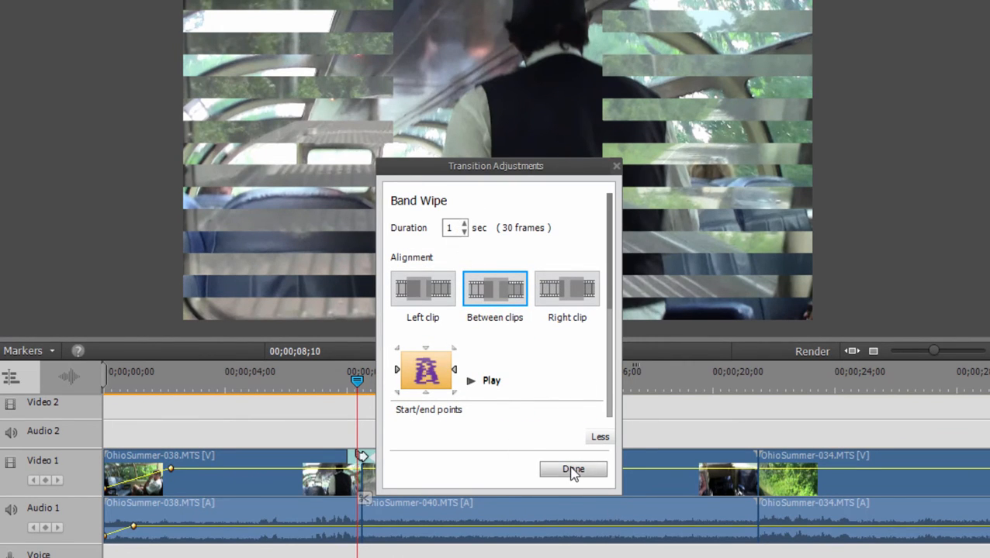
left_click(572, 470)
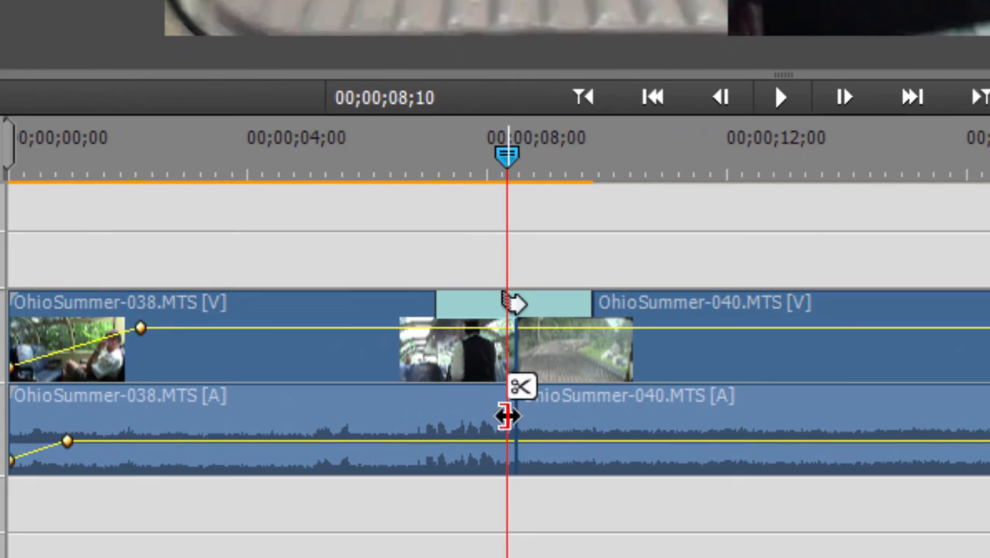
mouse_move(748, 388)
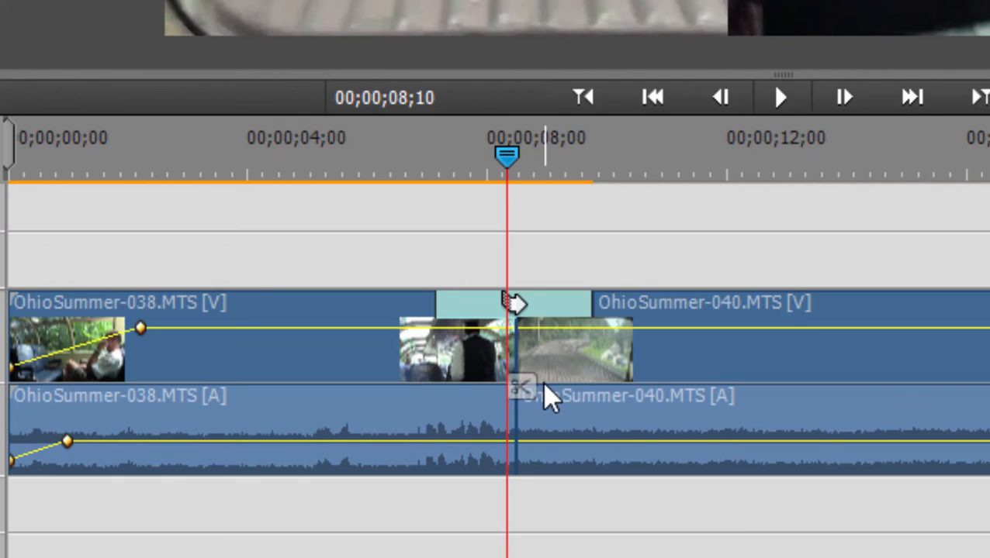
mouse_move(547, 392)
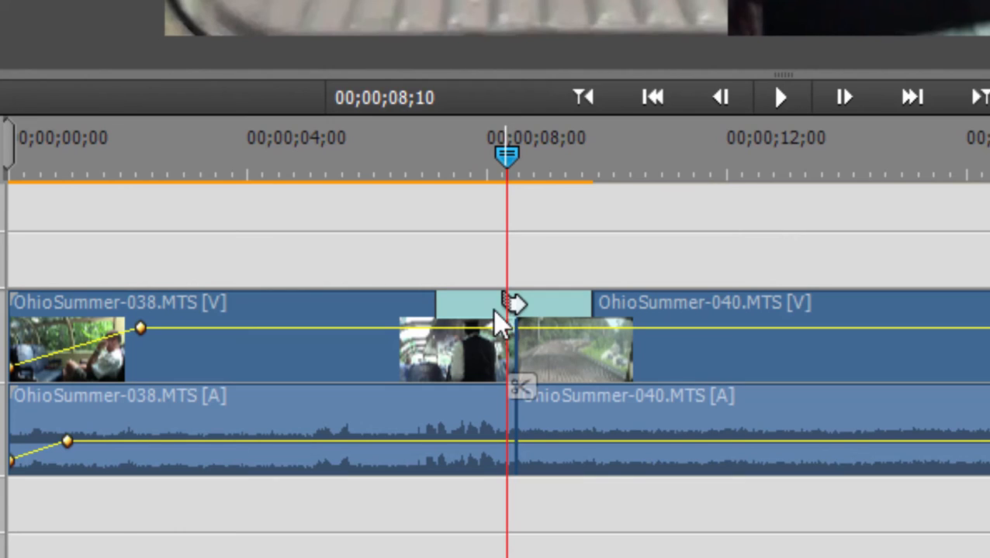
mouse_move(605, 369)
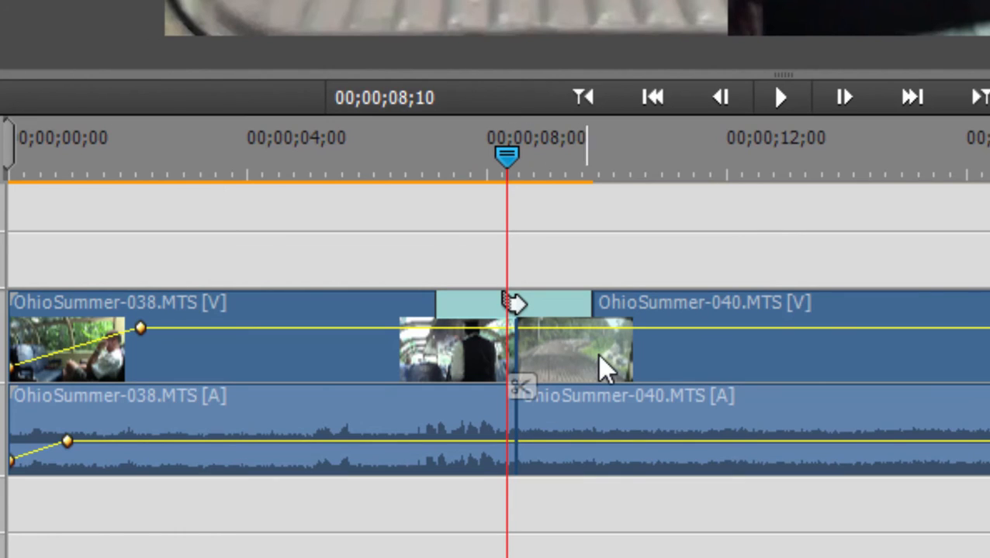
mouse_move(512, 329)
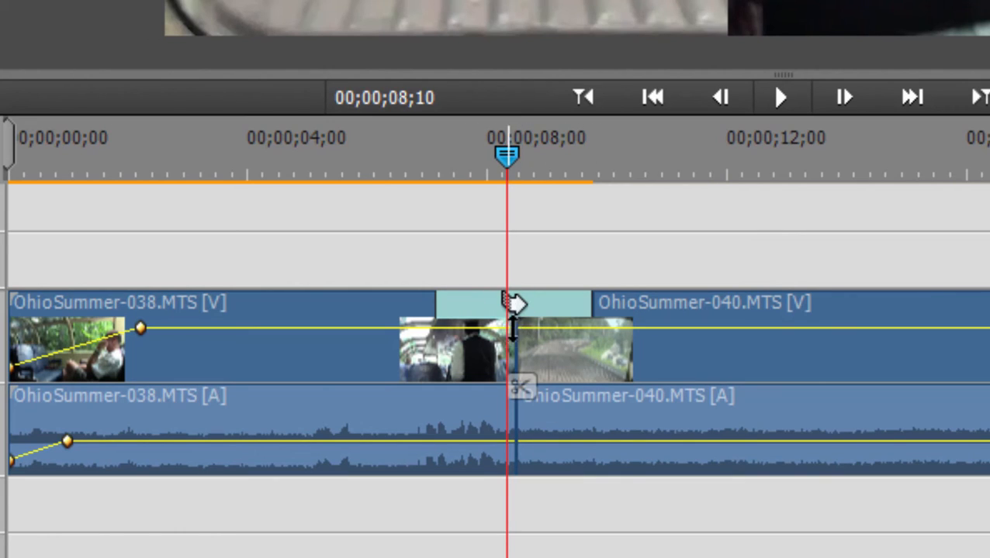
mouse_move(566, 326)
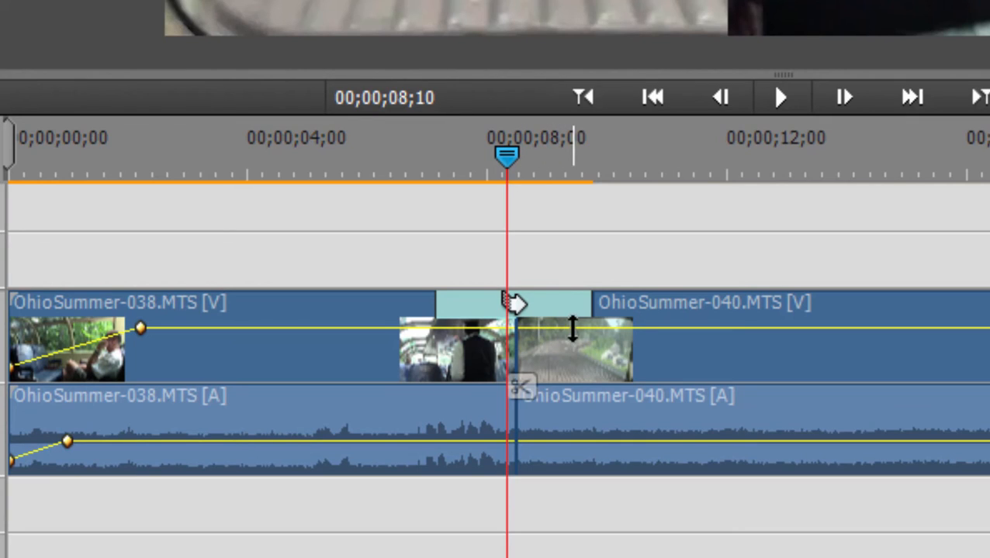
mouse_move(508, 163)
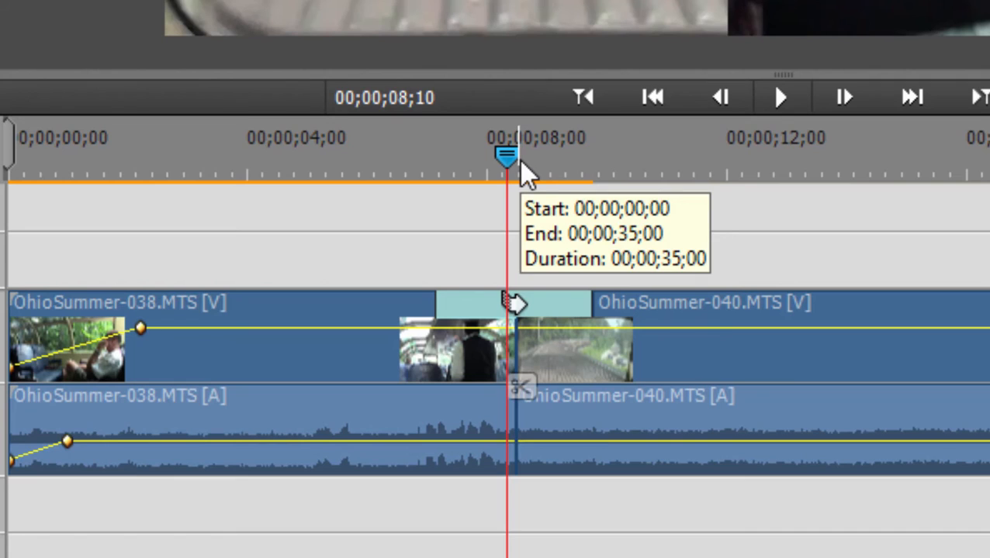
left_click_drag(508, 158, 543, 158)
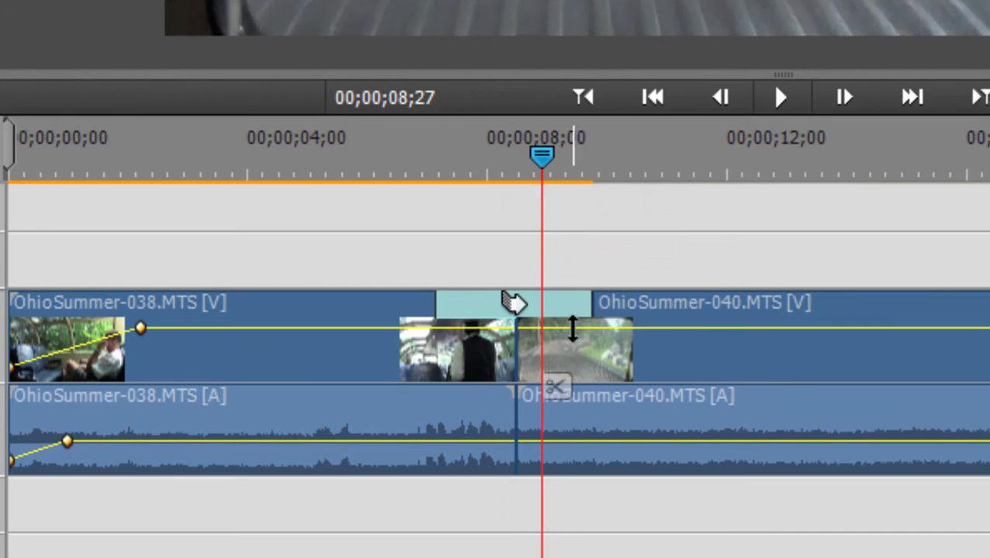
mouse_move(477, 372)
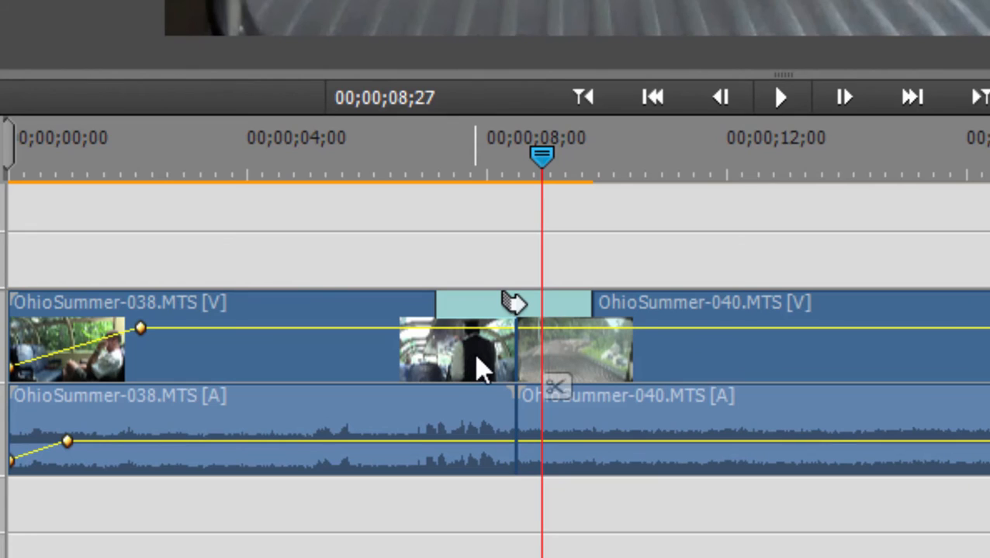
mouse_move(609, 353)
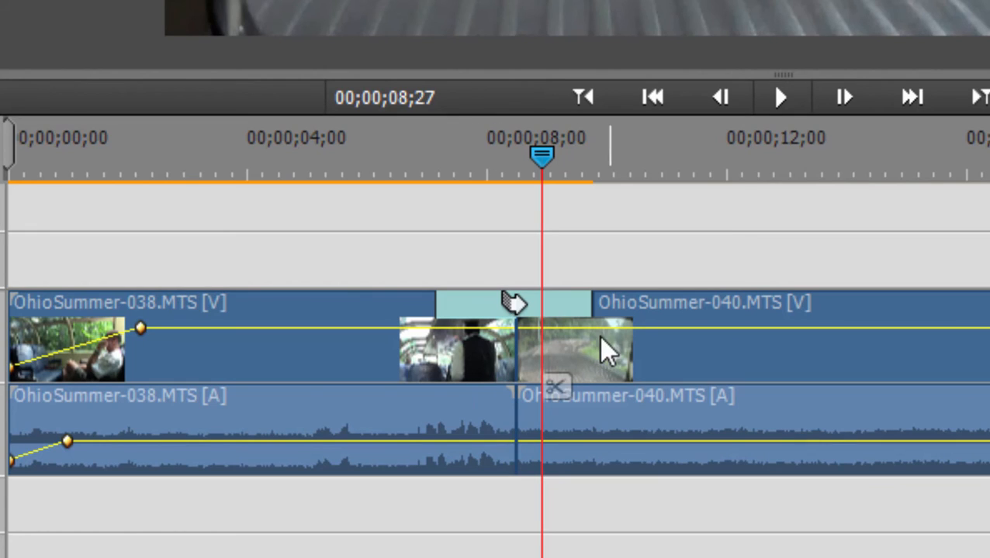
mouse_move(434, 349)
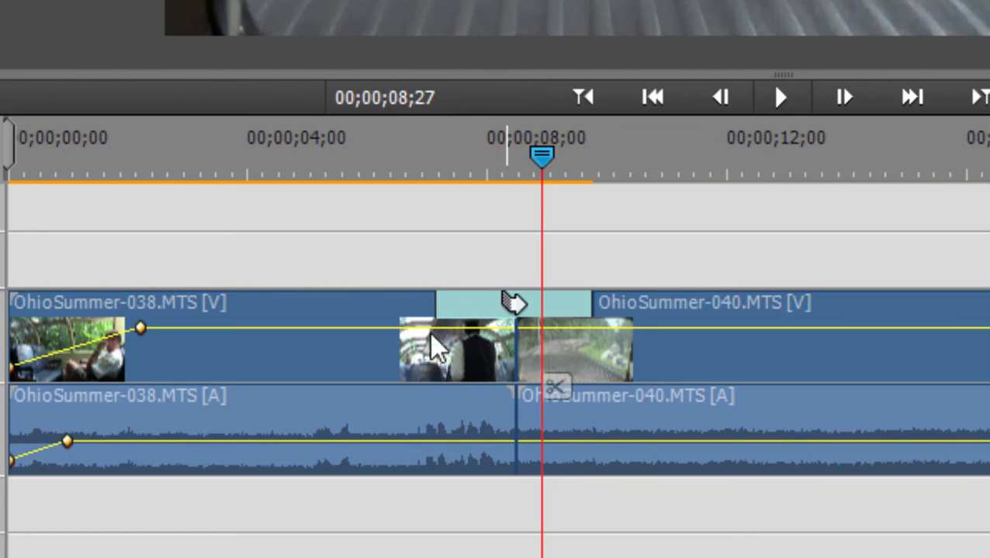
mouse_move(551, 369)
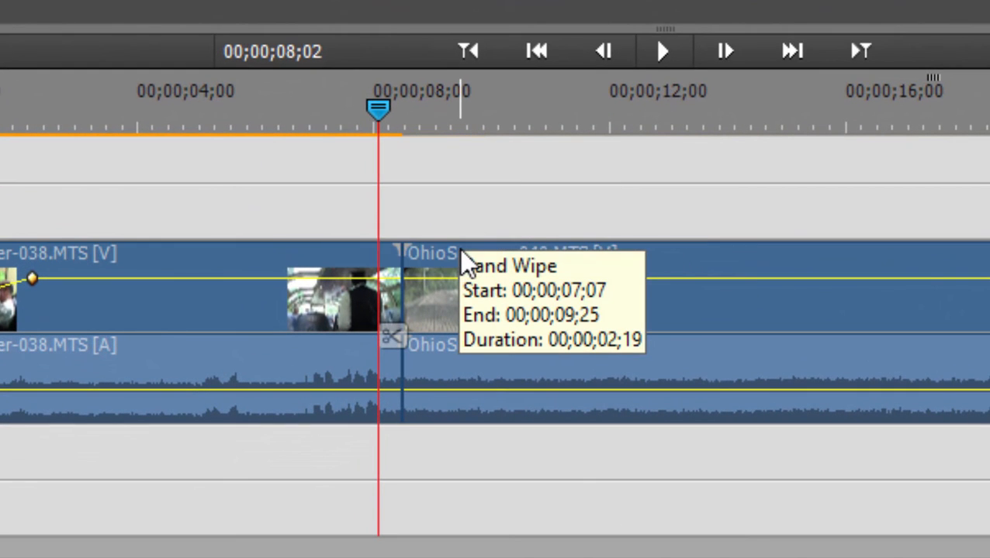
mouse_move(401, 268)
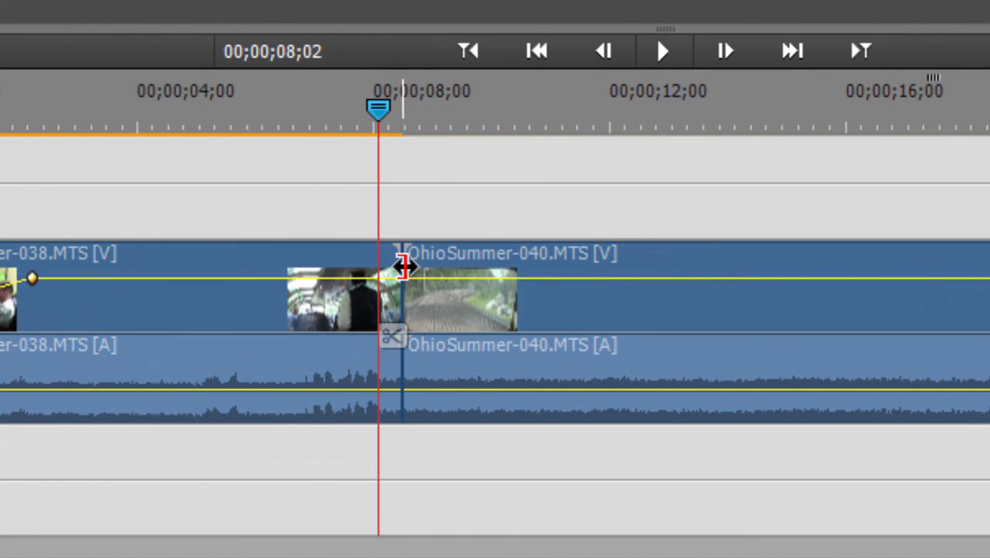
- Drag the edit point between OhioSummer-038 and OhioSummer-040 to the left
left_click_drag(399, 303, 512, 303)
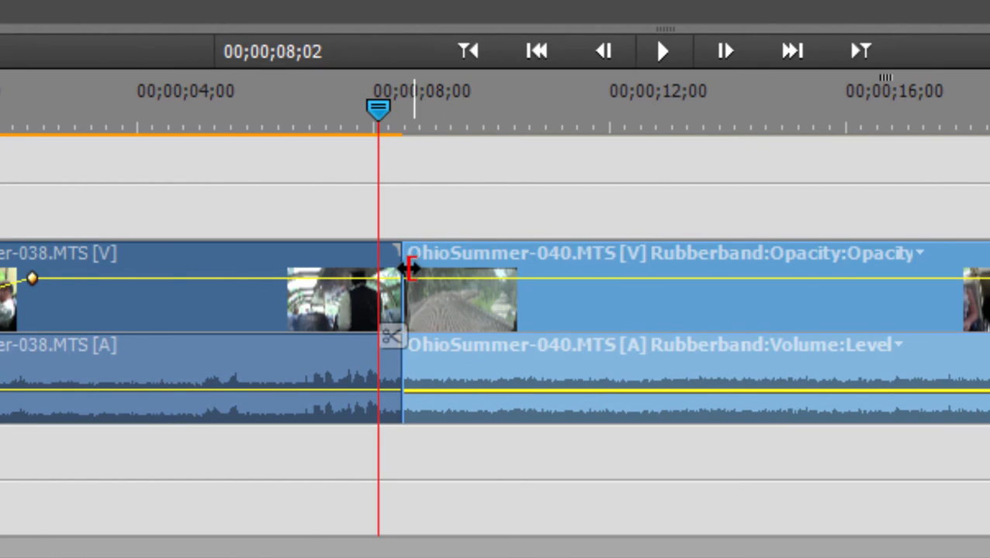
mouse_move(333, 271)
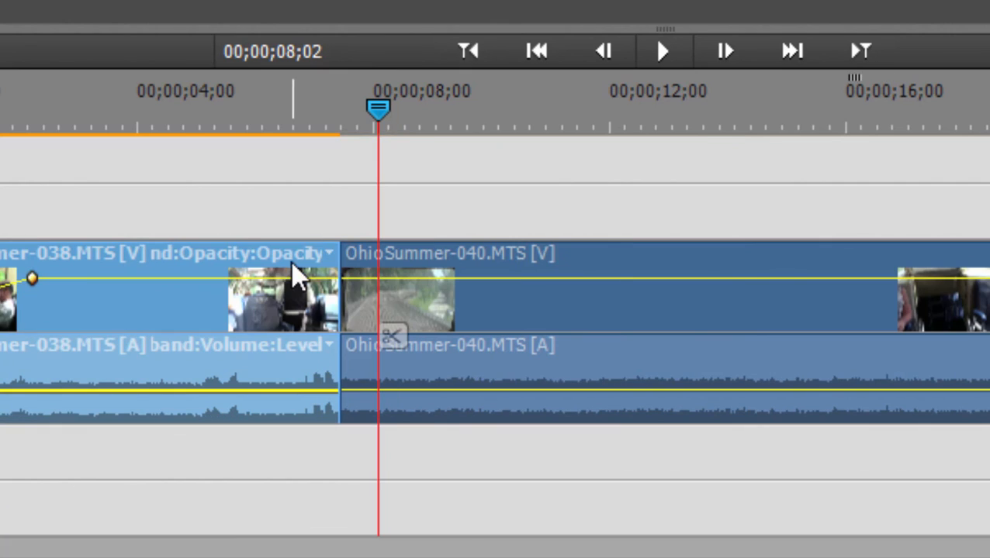
mouse_move(339, 259)
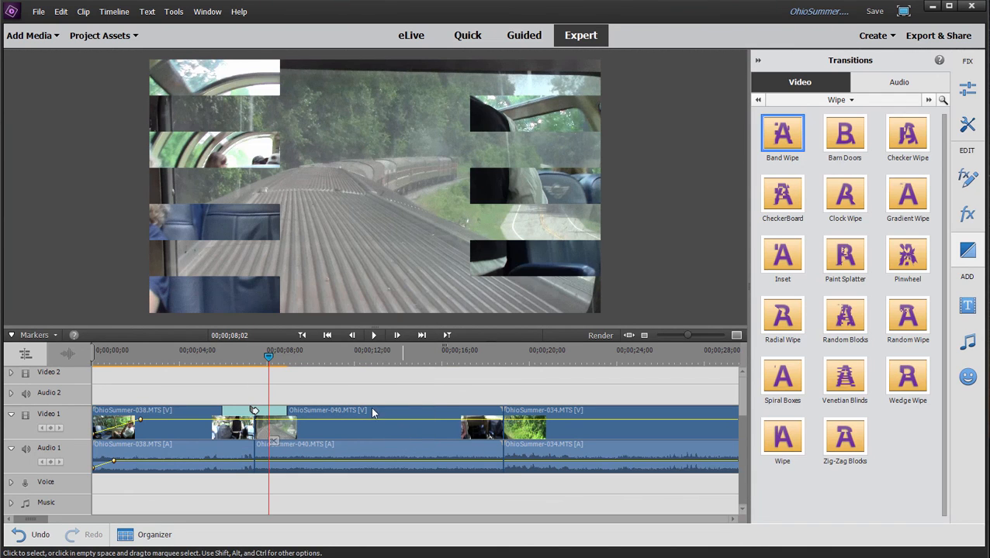
left_click(218, 350)
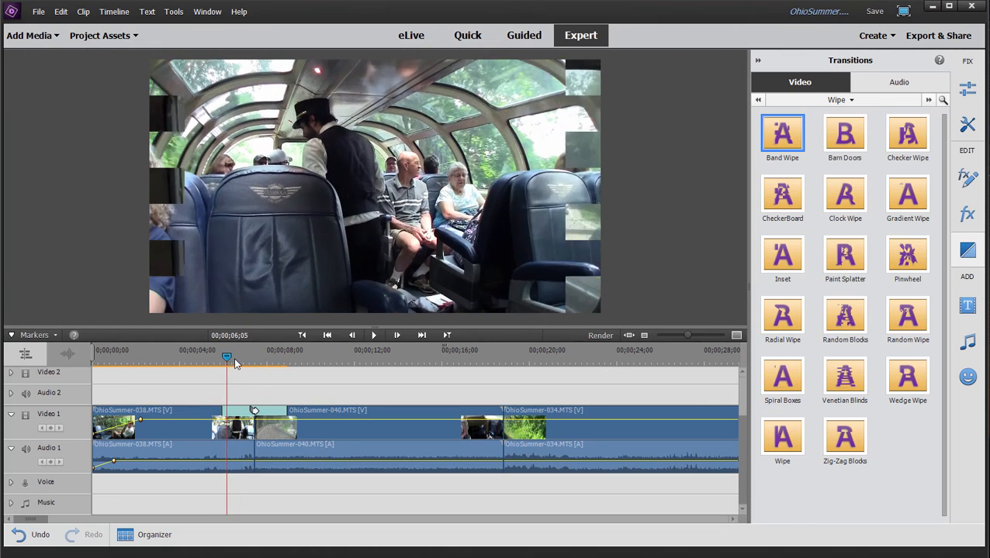
left_click_drag(226, 358, 261, 358)
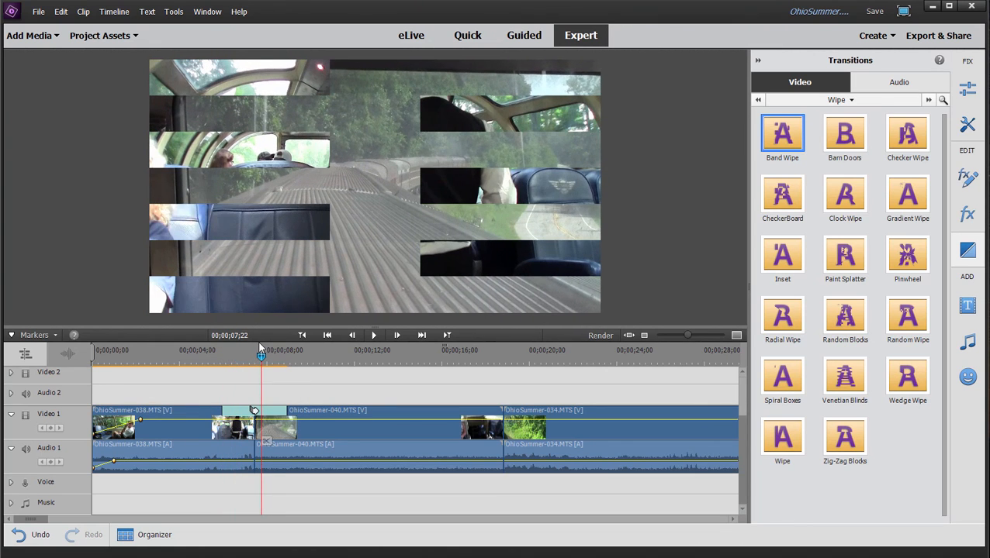